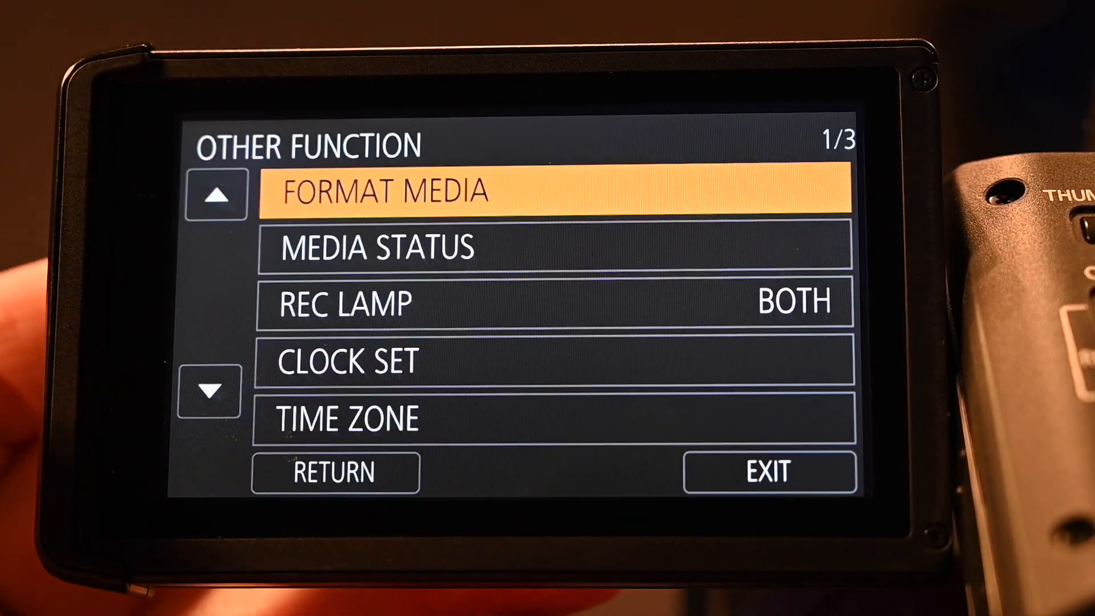
Choose FORMAT MEDIA for SD CARD 1 to bring up the erase-all-contents warning.
left_click(564, 192)
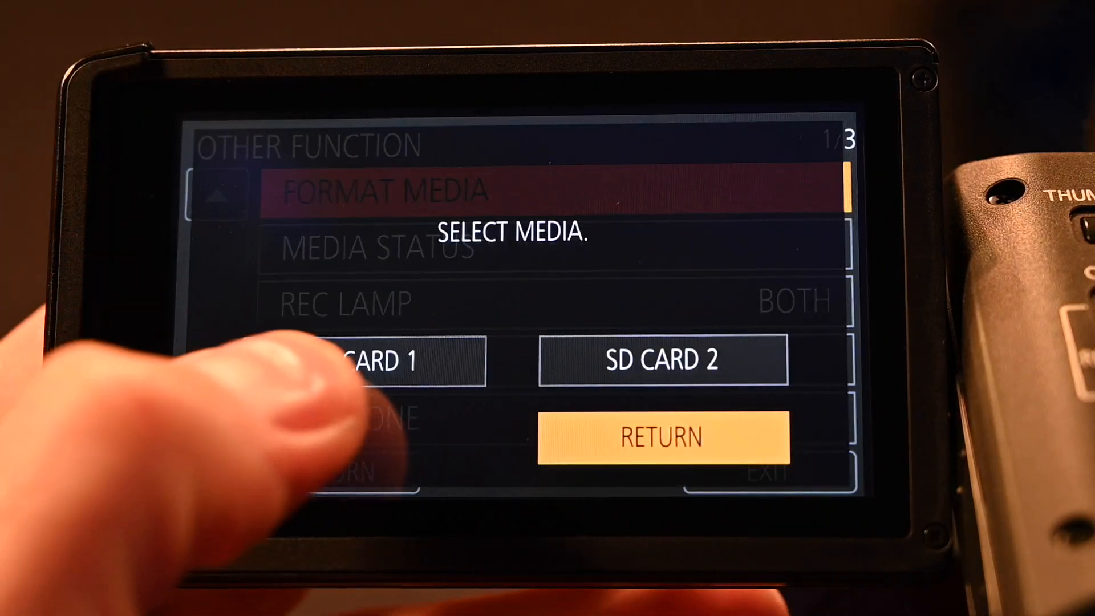
left_click(370, 361)
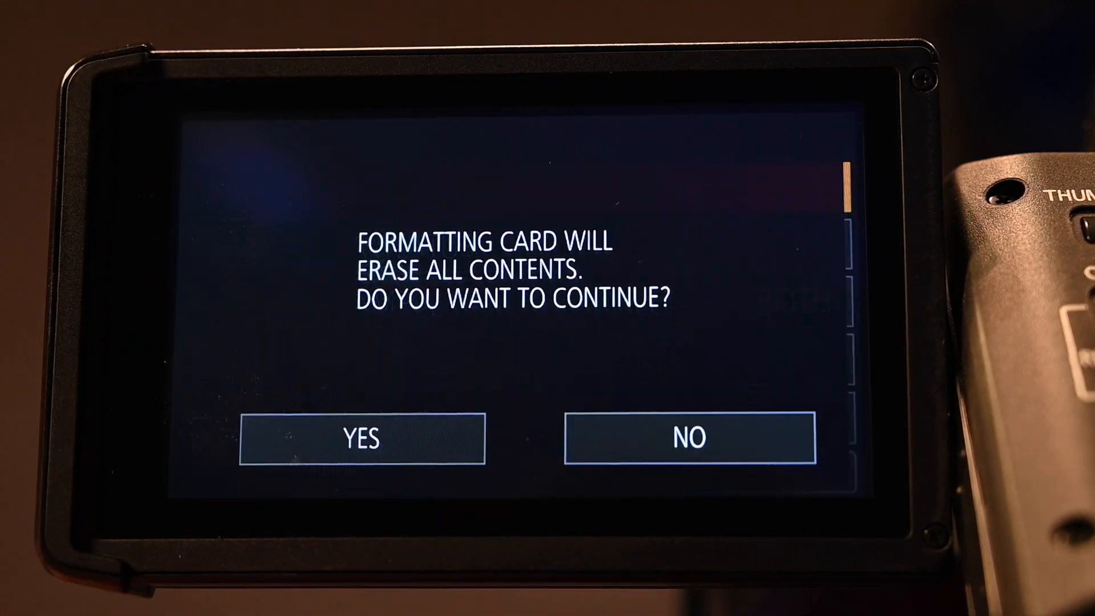
Confirm YES to erase SD CARD 1, then exit to live view once FINISHED appears.
left_click(361, 440)
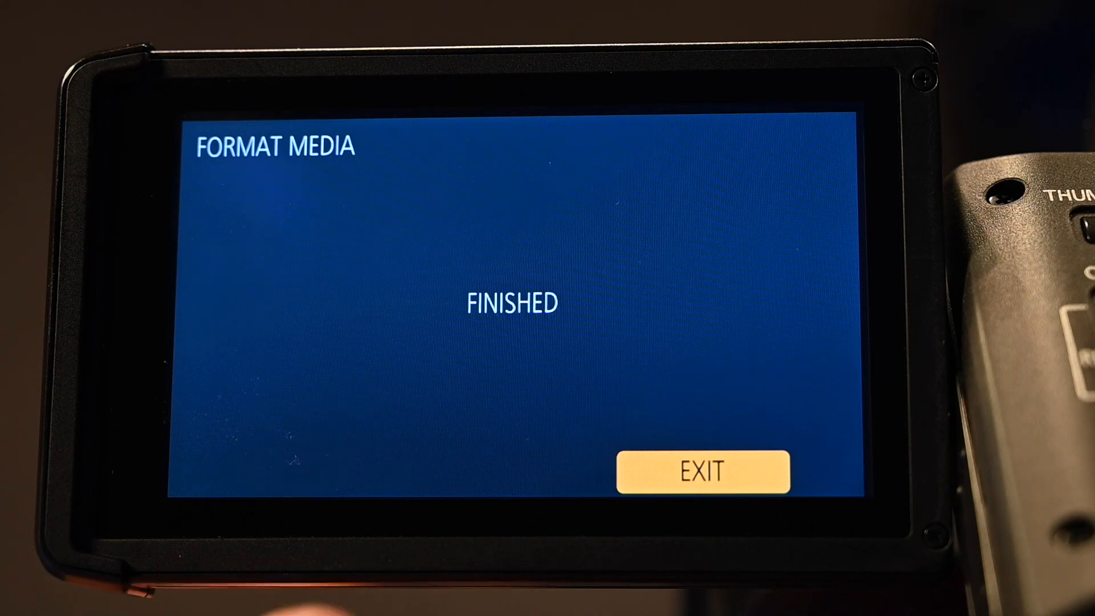
left_click(701, 470)
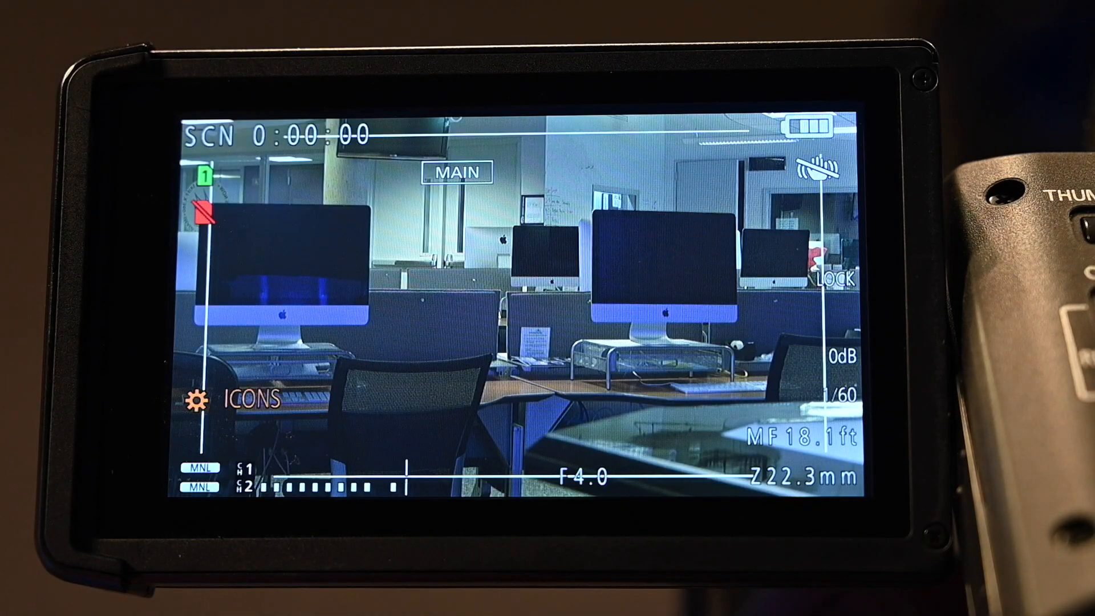